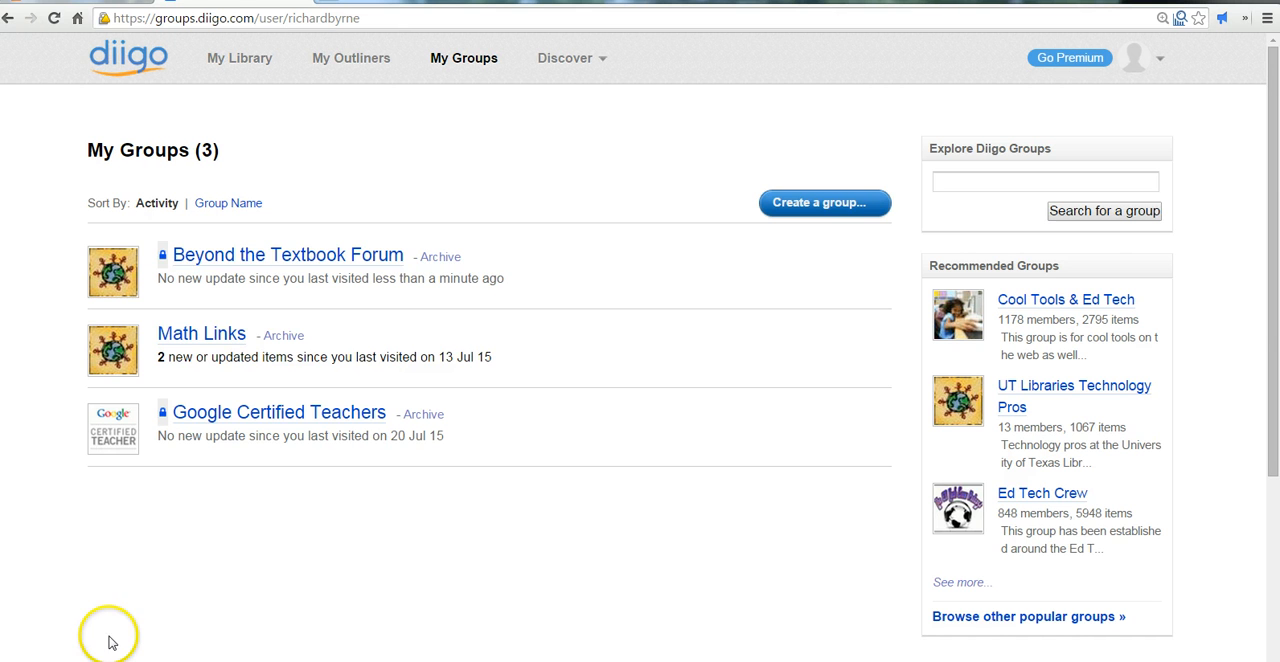
{"action": "mouse_move", "coordinate": [478, 63]}
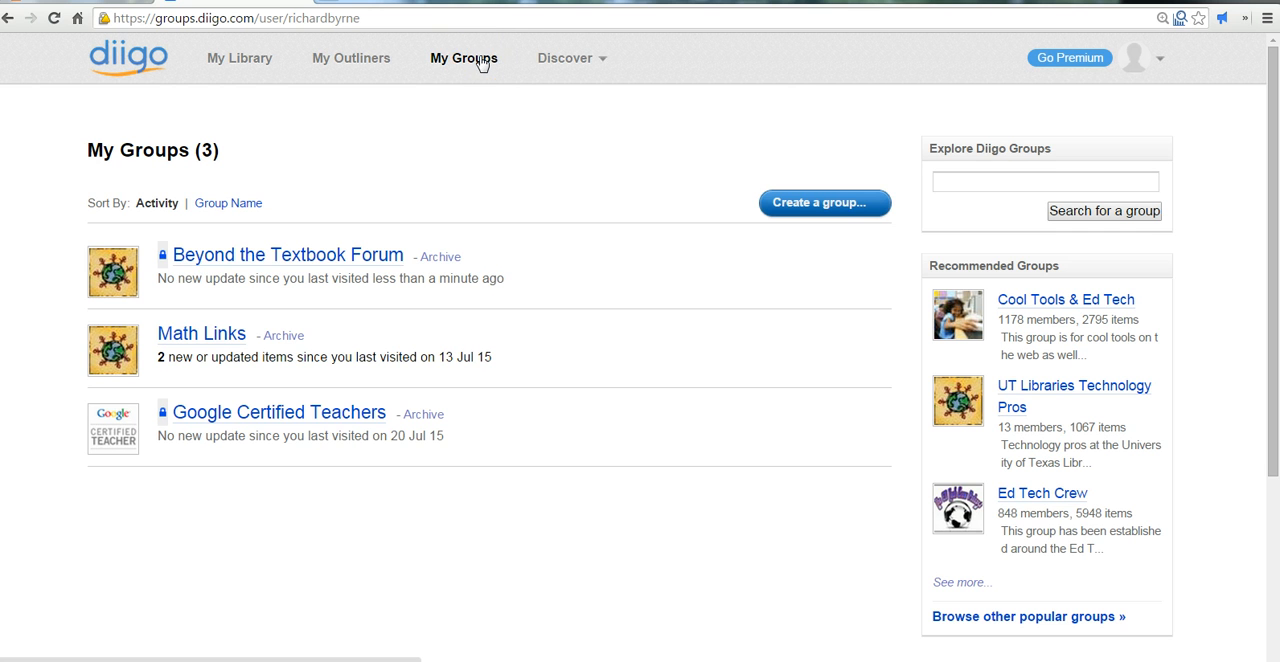
{"action": "mouse_move", "coordinate": [724, 246]}
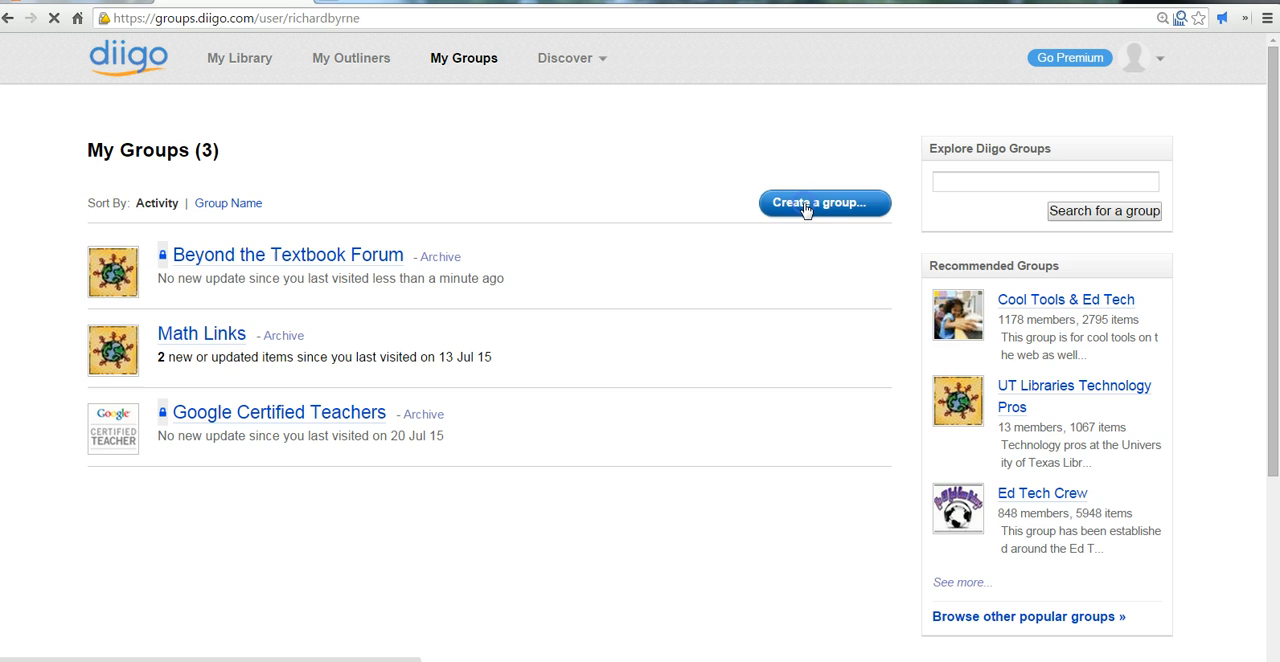
Name the new group 'Mr. Byrne's Students'.
{"action": "left_click", "coordinate": [823, 201]}
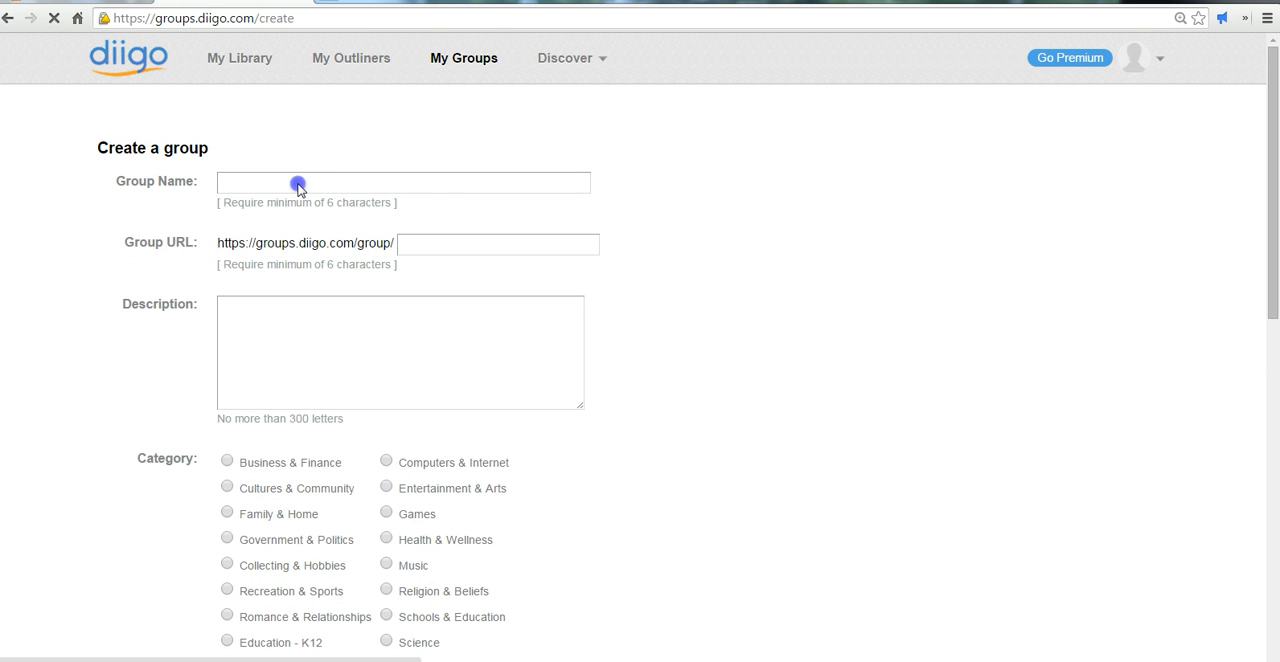
{"action": "type", "text": "Mr."}
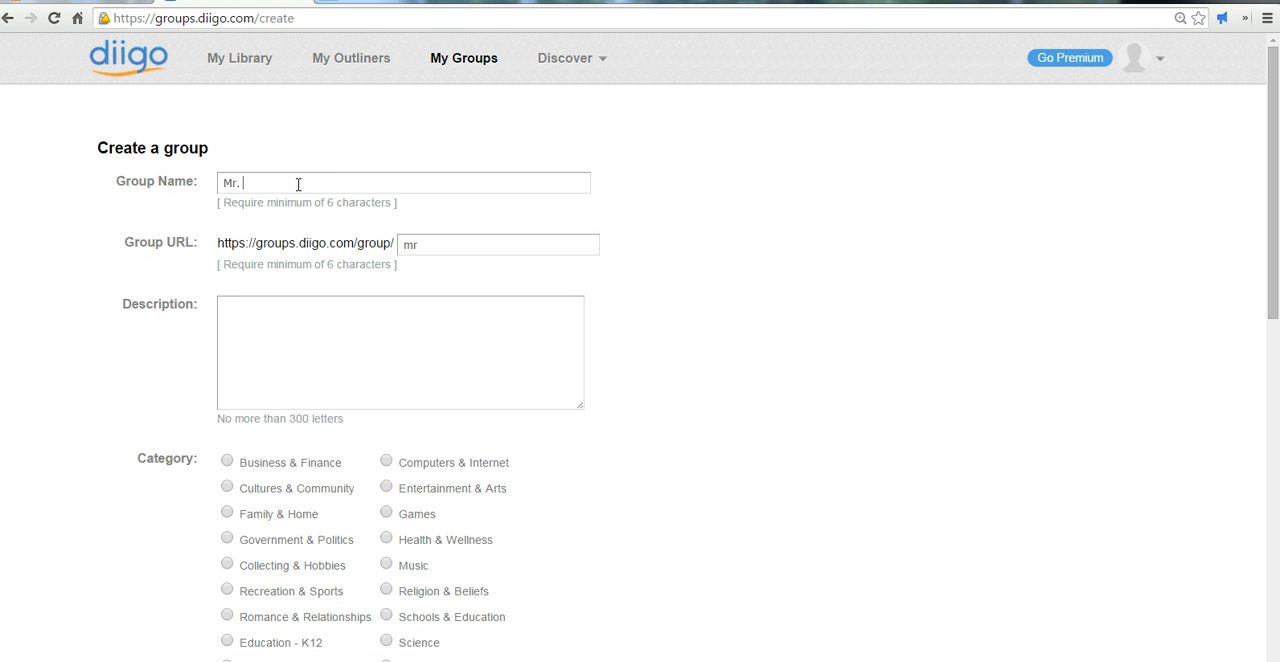
{"action": "type", "text": "Byrne"}
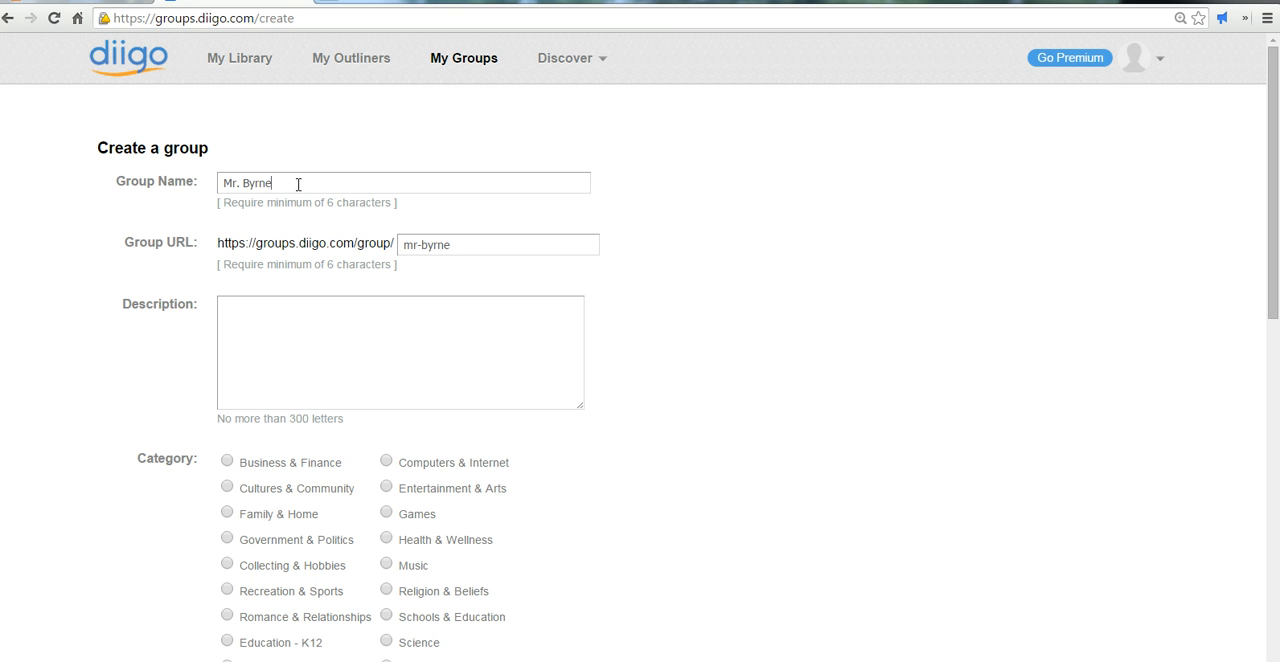
{"action": "type", "text": "'s Student"}
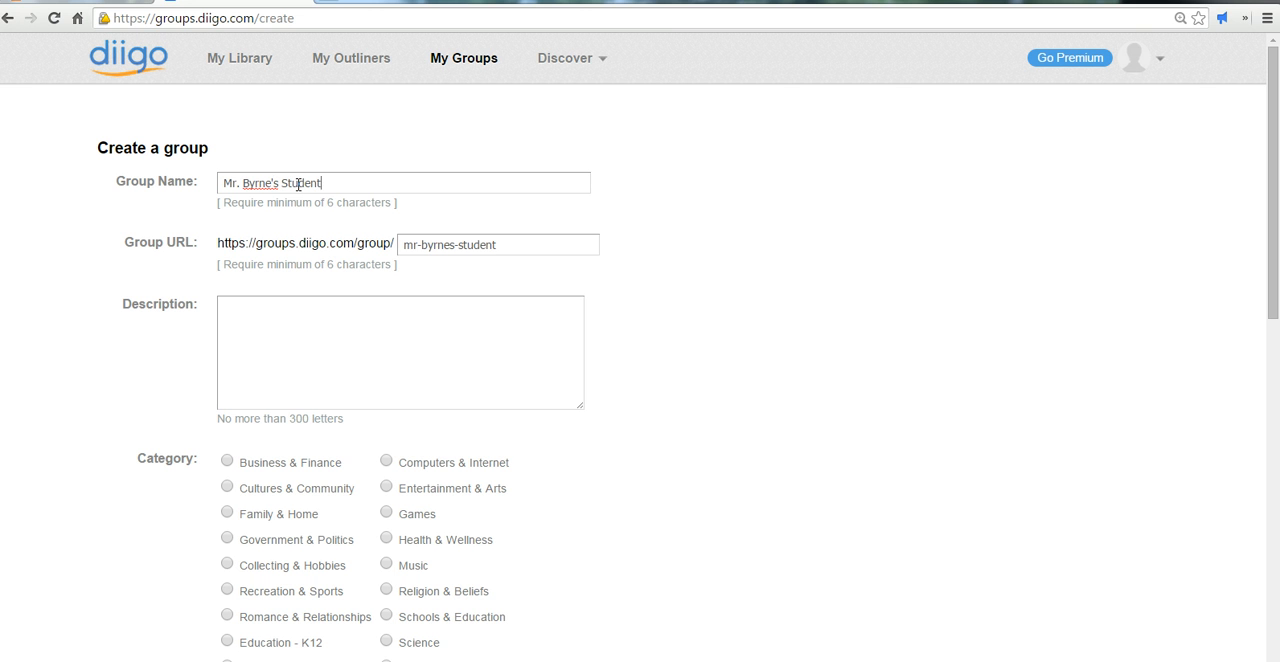
{"action": "type", "text": "s"}
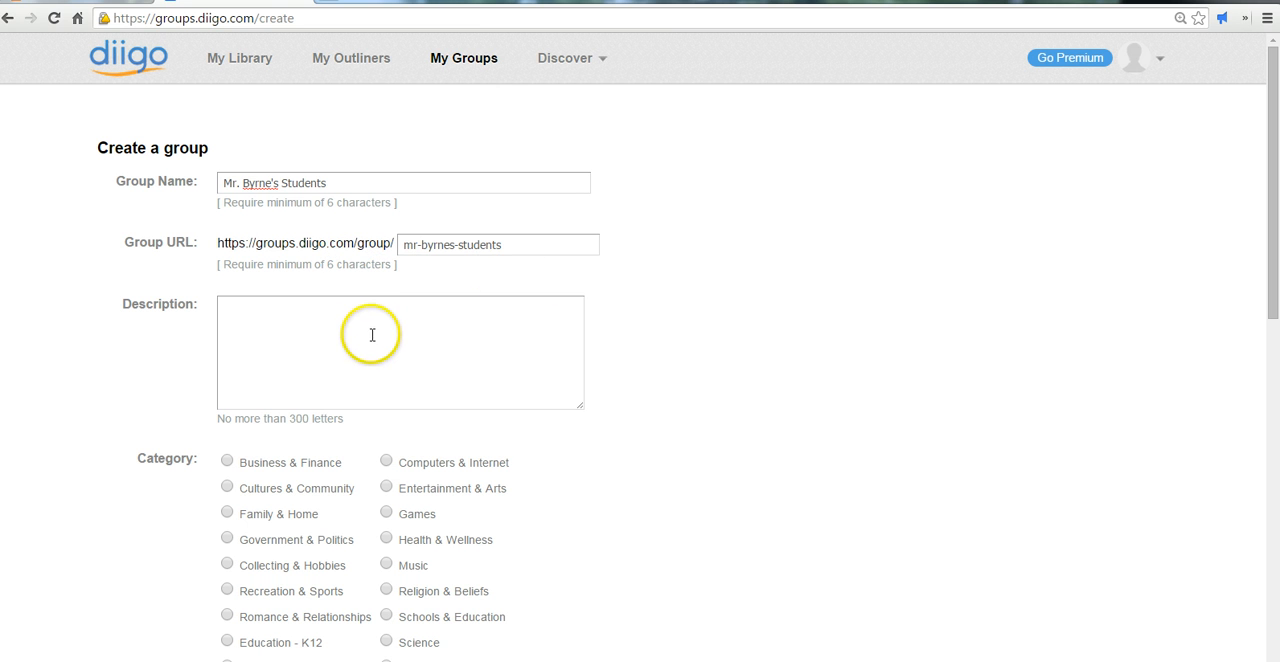
Describe it as a group for Mr. Byrne's social studies students, asking why they share each bookmark.
{"action": "left_click", "coordinate": [400, 351]}
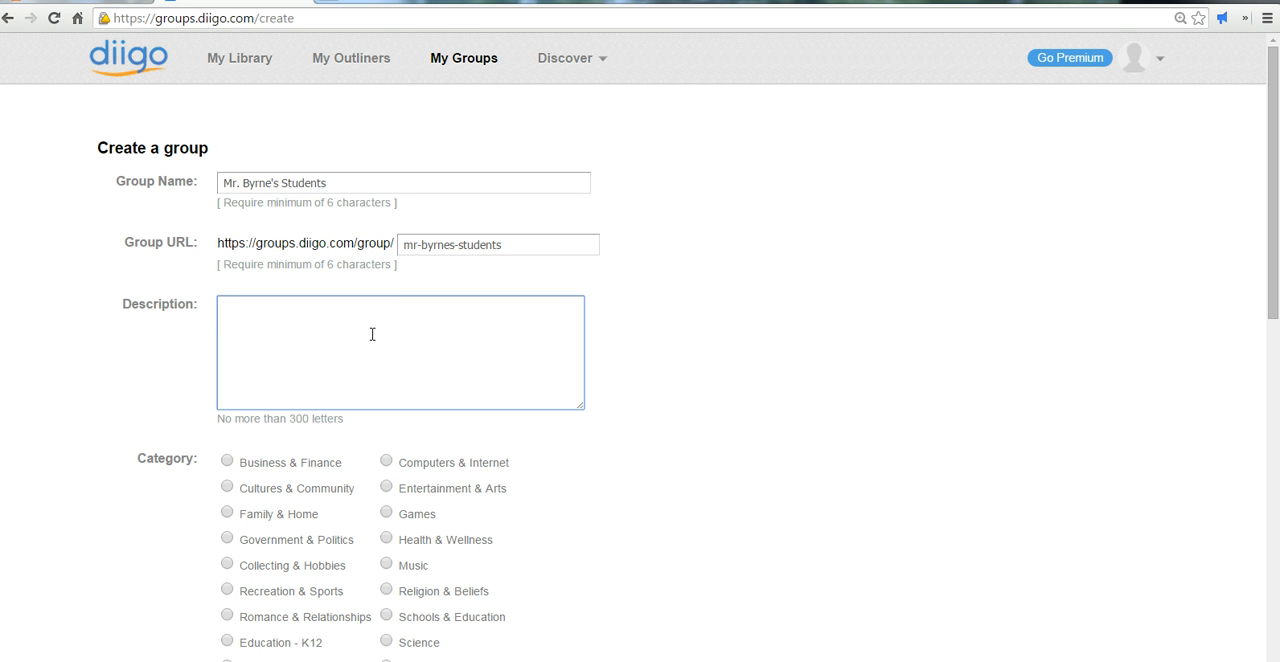
{"action": "type", "text": "This is a"}
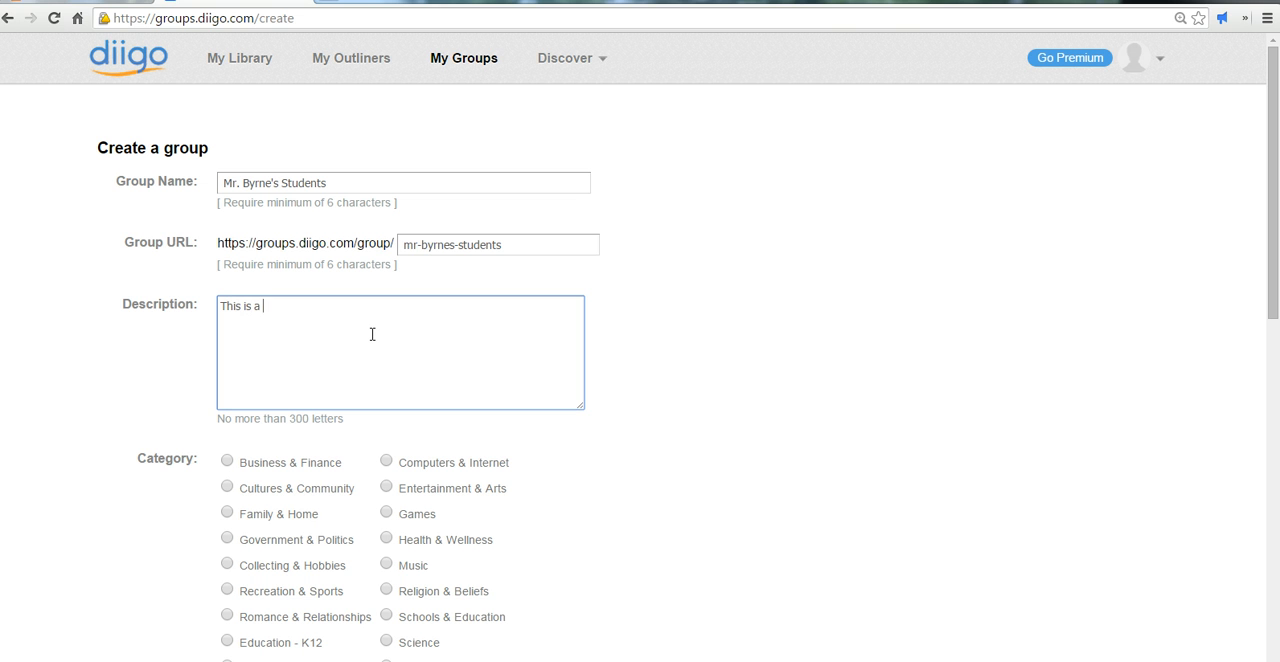
{"action": "type", "text": "group for st"}
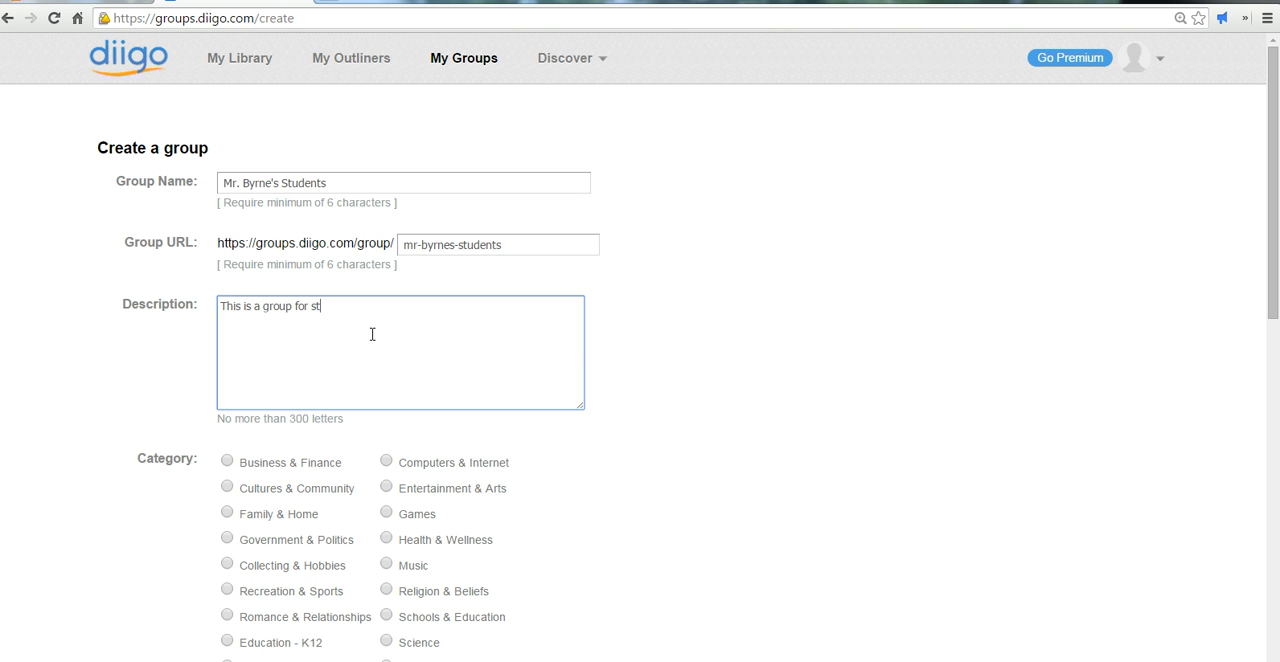
{"action": "type", "text": "udents in Mr."}
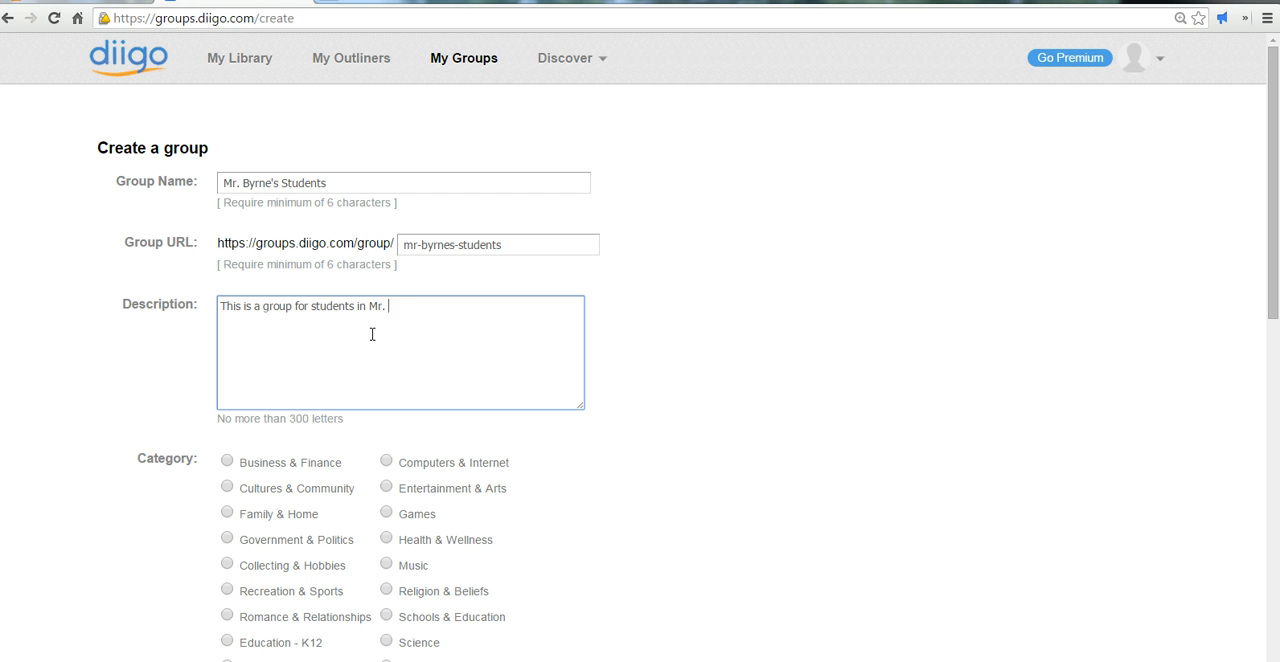
{"action": "type", "text": "Byrne's s"}
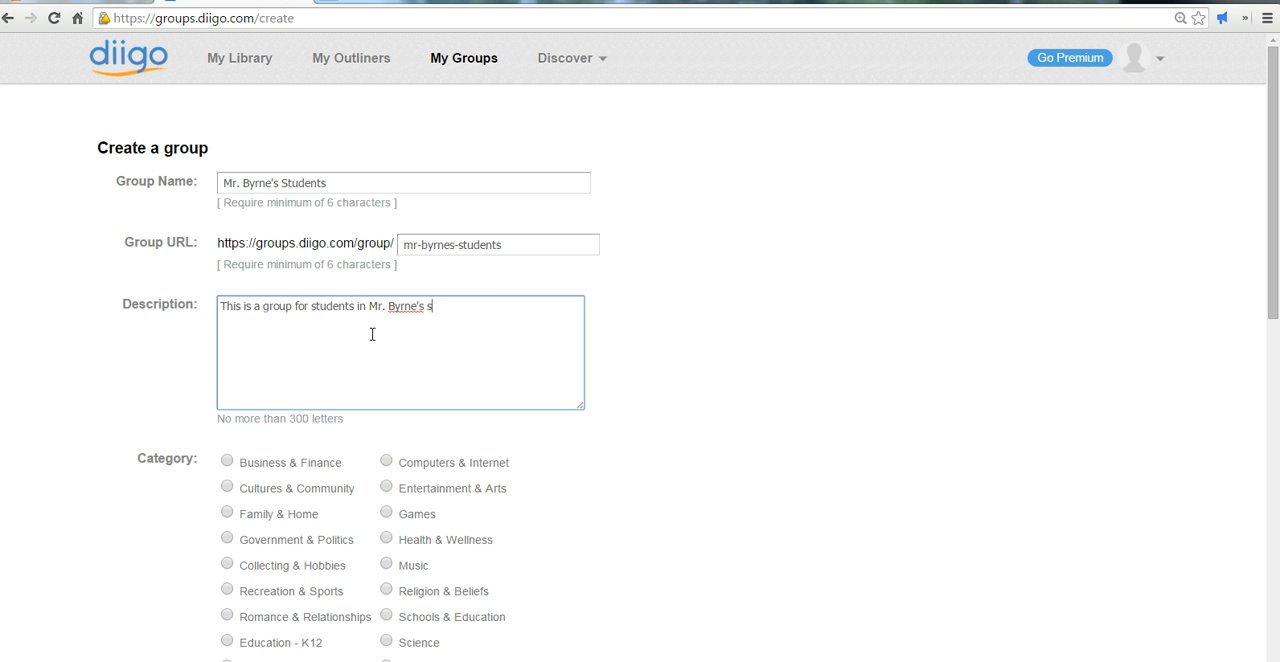
{"action": "type", "text": "ocial studie"}
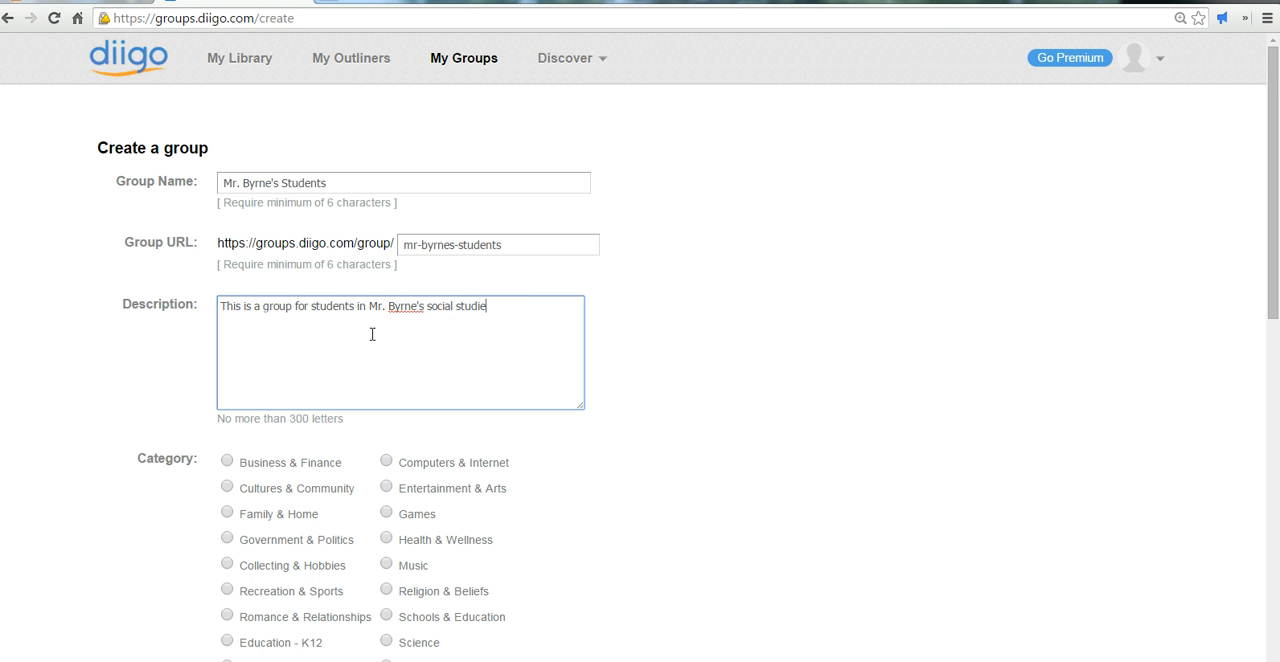
{"action": "type", "text": "s class. Please"}
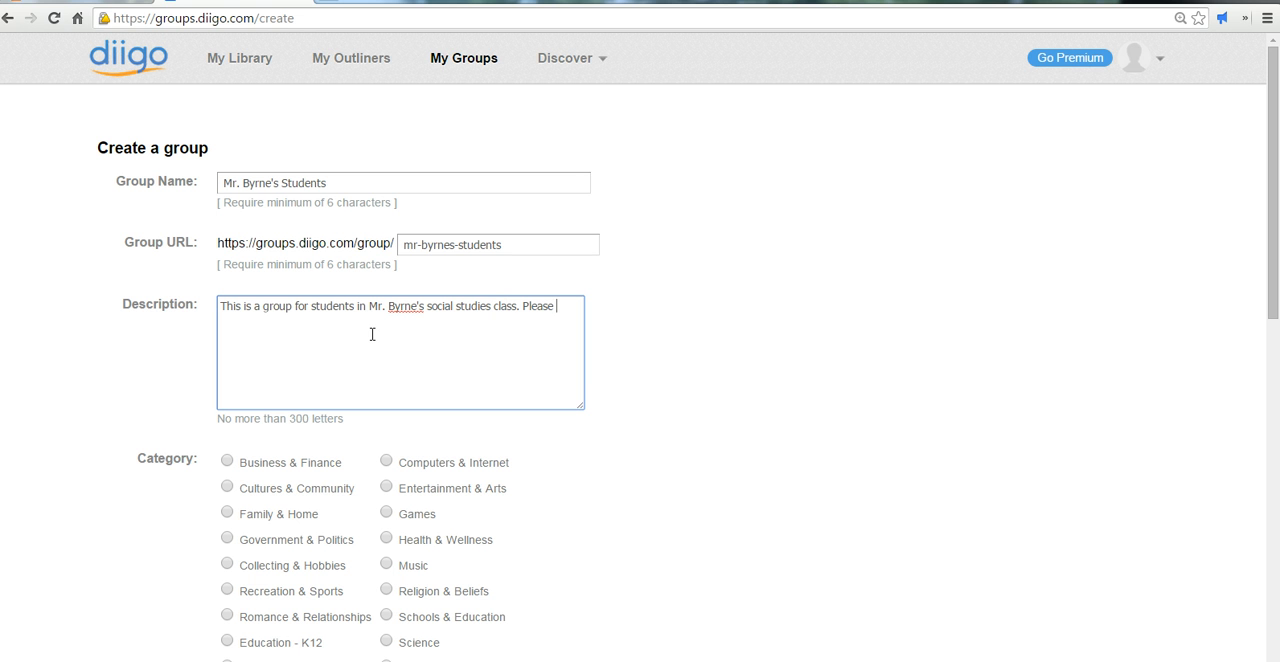
{"action": "type", "text": "labelt your bookmarks with a note ab"}
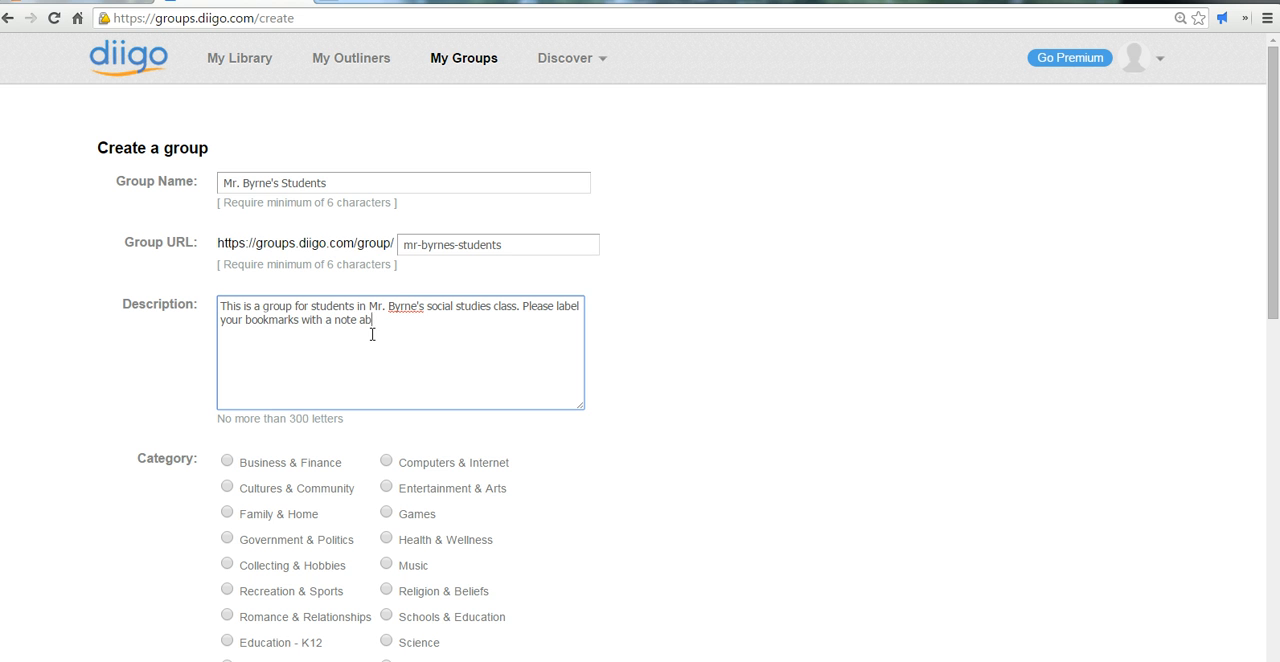
{"action": "type", "text": "out why you are sharing it with the class."}
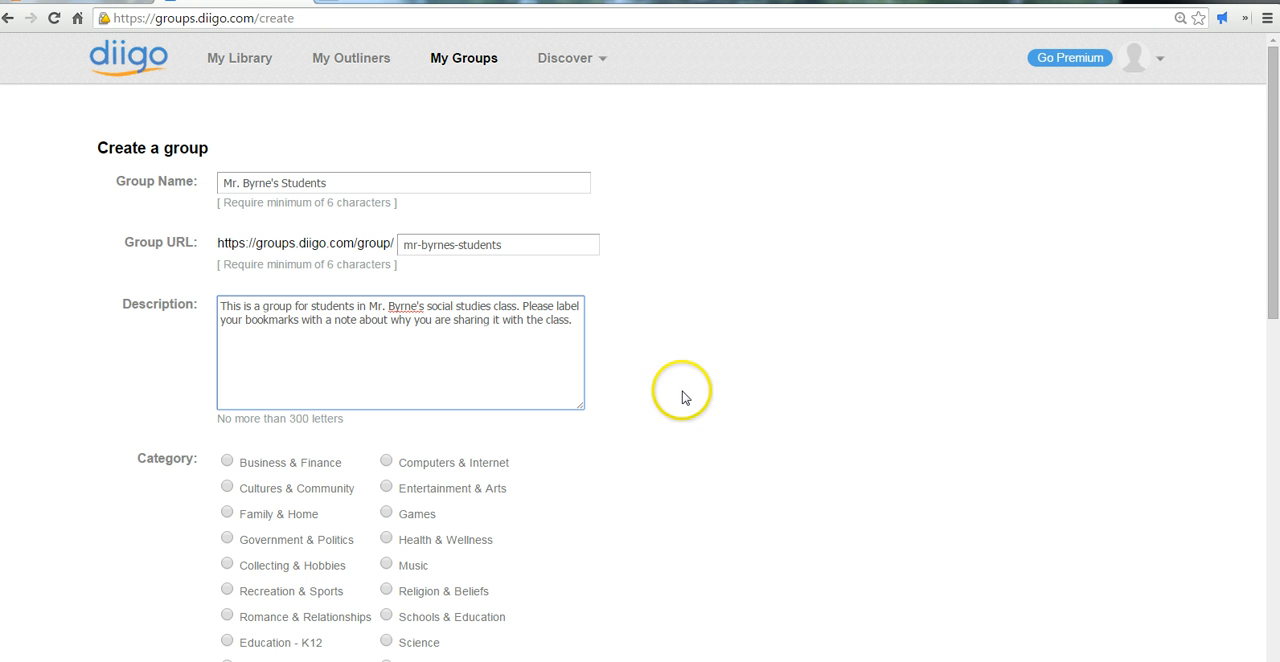
File the group under Education - K12, answer the captcha and create the group.
{"action": "scroll", "scroll_direction": "down", "scroll_amount": 3}
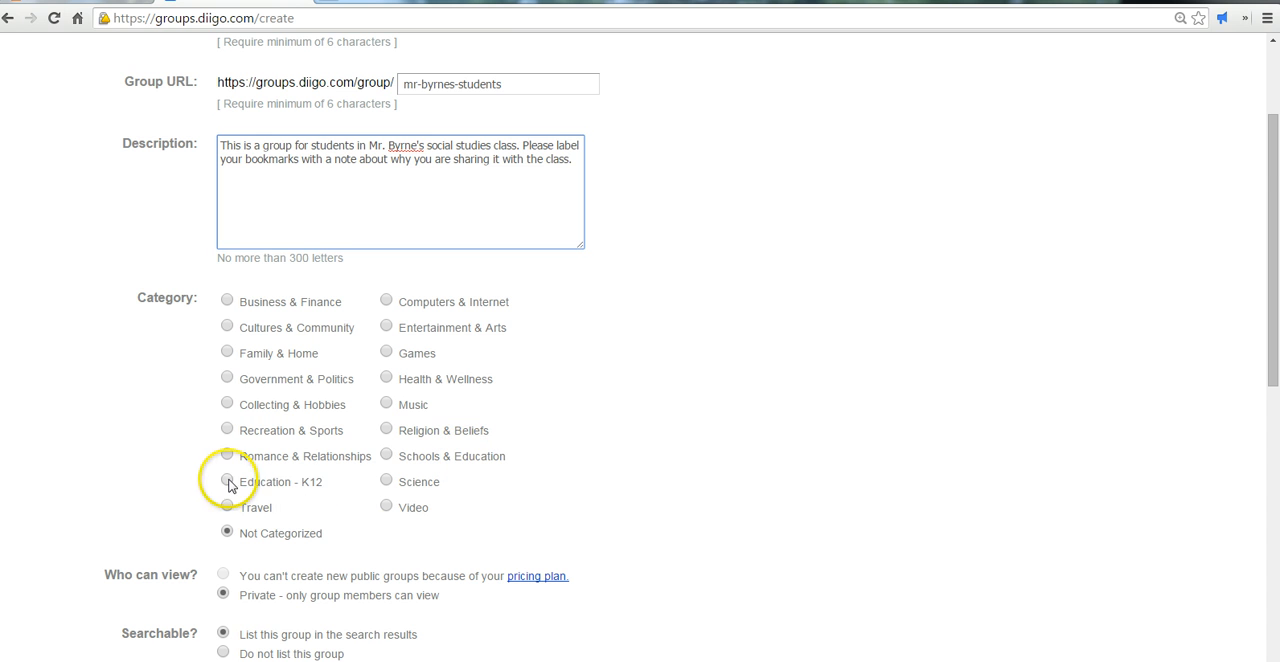
{"action": "left_click", "coordinate": [227, 481]}
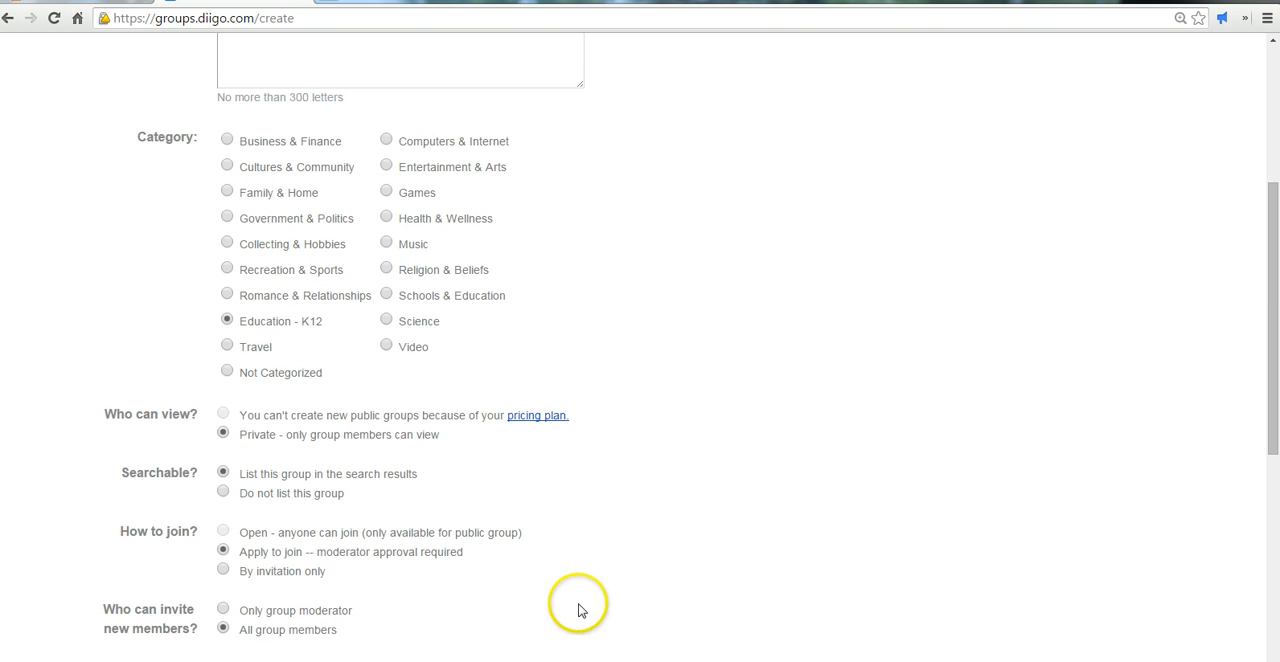
{"action": "scroll", "scroll_direction": "down", "scroll_amount": 3}
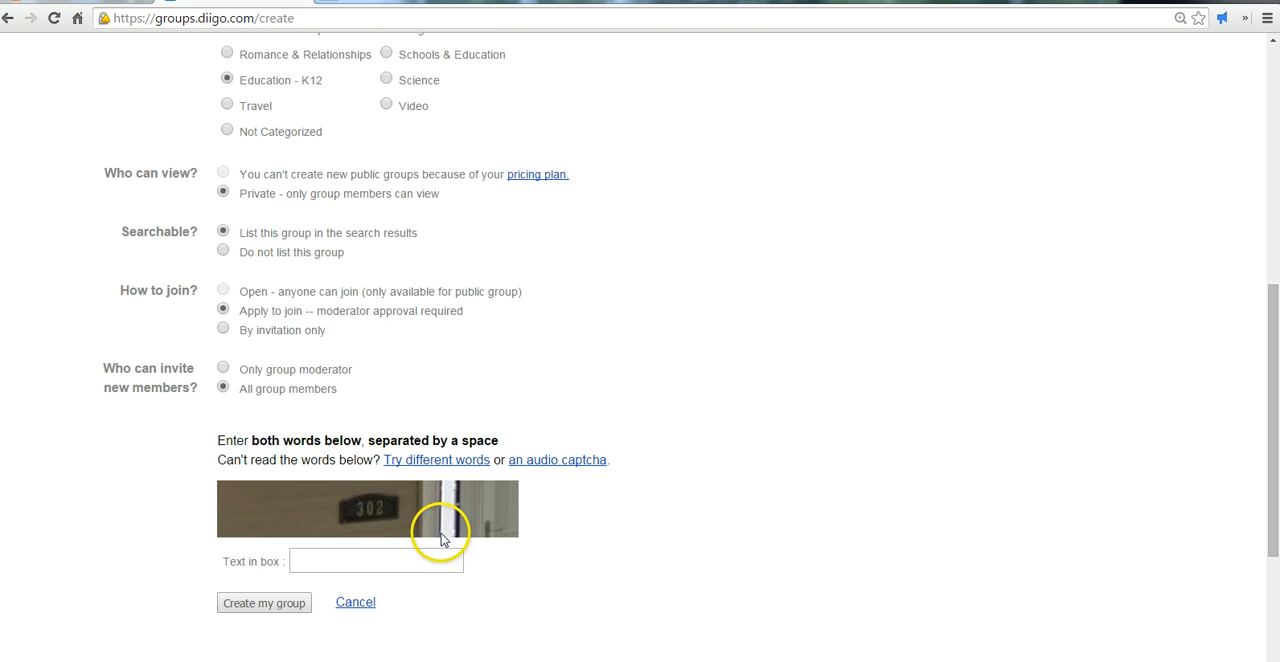
{"action": "mouse_move", "coordinate": [338, 250]}
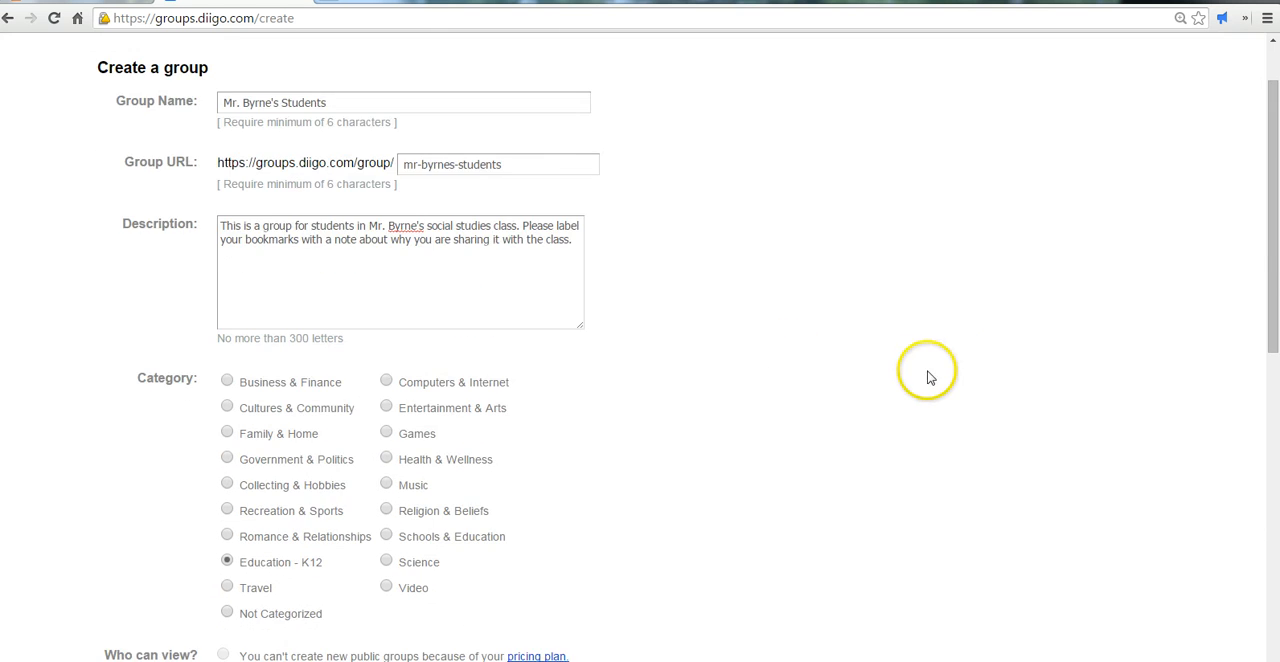
{"action": "scroll", "scroll_direction": "down", "scroll_amount": 3}
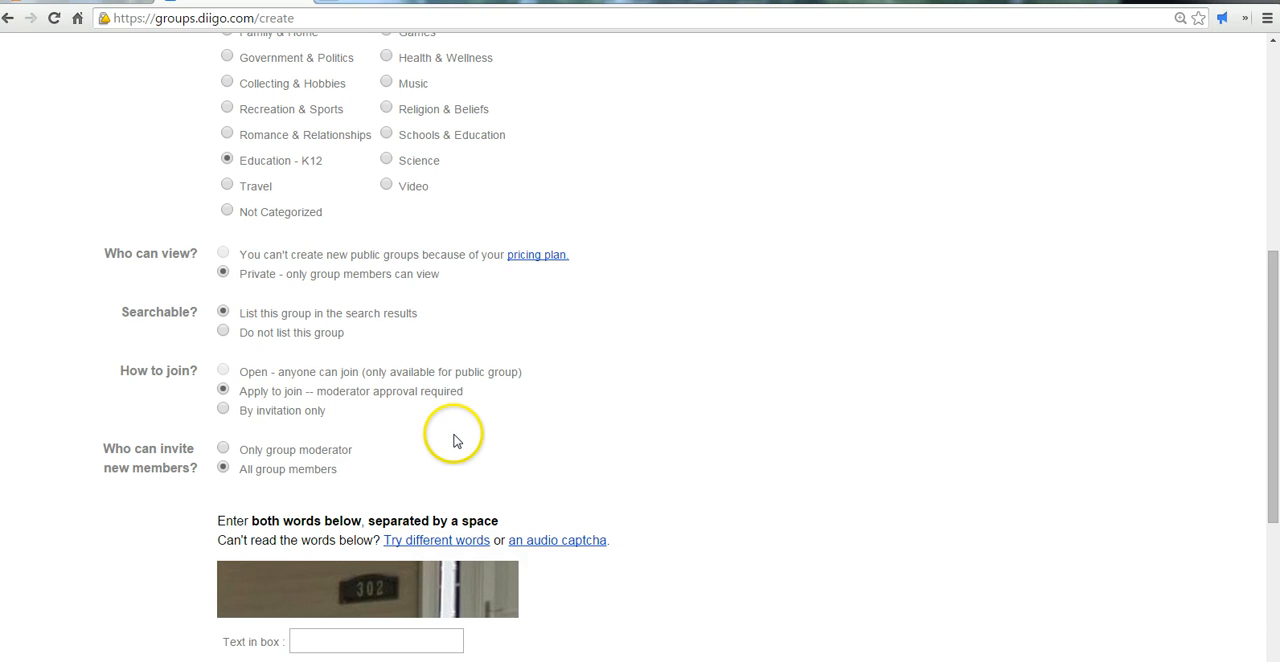
{"action": "mouse_move", "coordinate": [363, 471]}
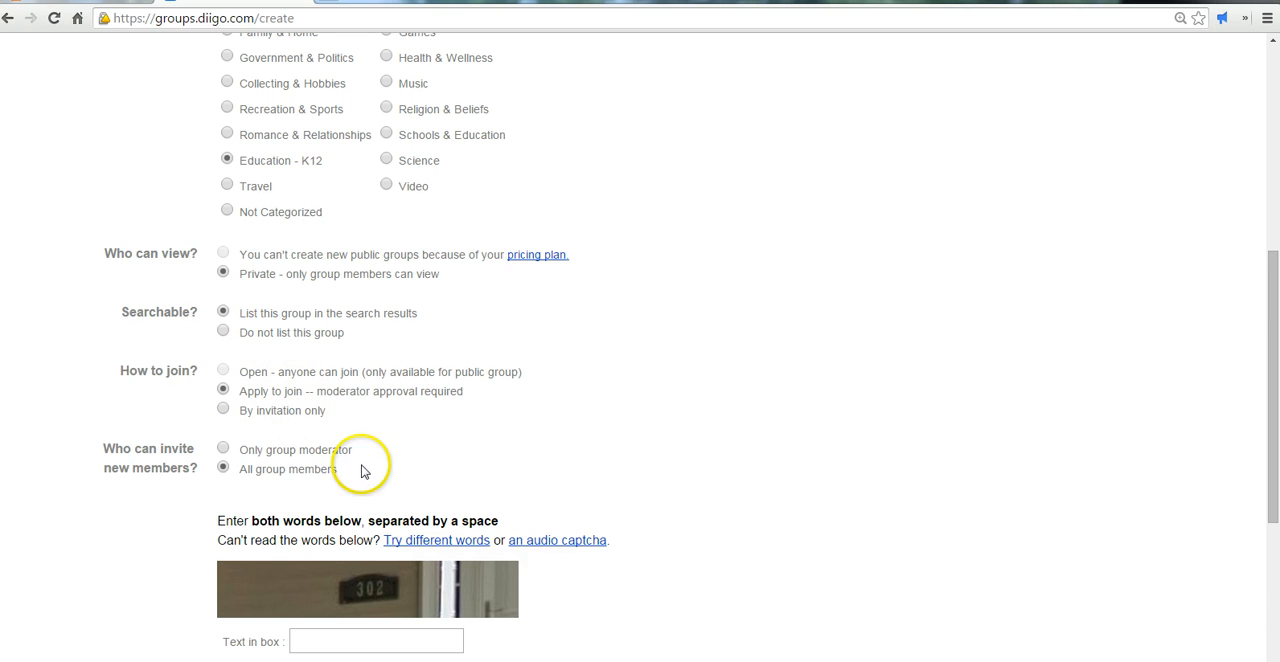
{"action": "scroll", "scroll_direction": "down", "scroll_amount": 3}
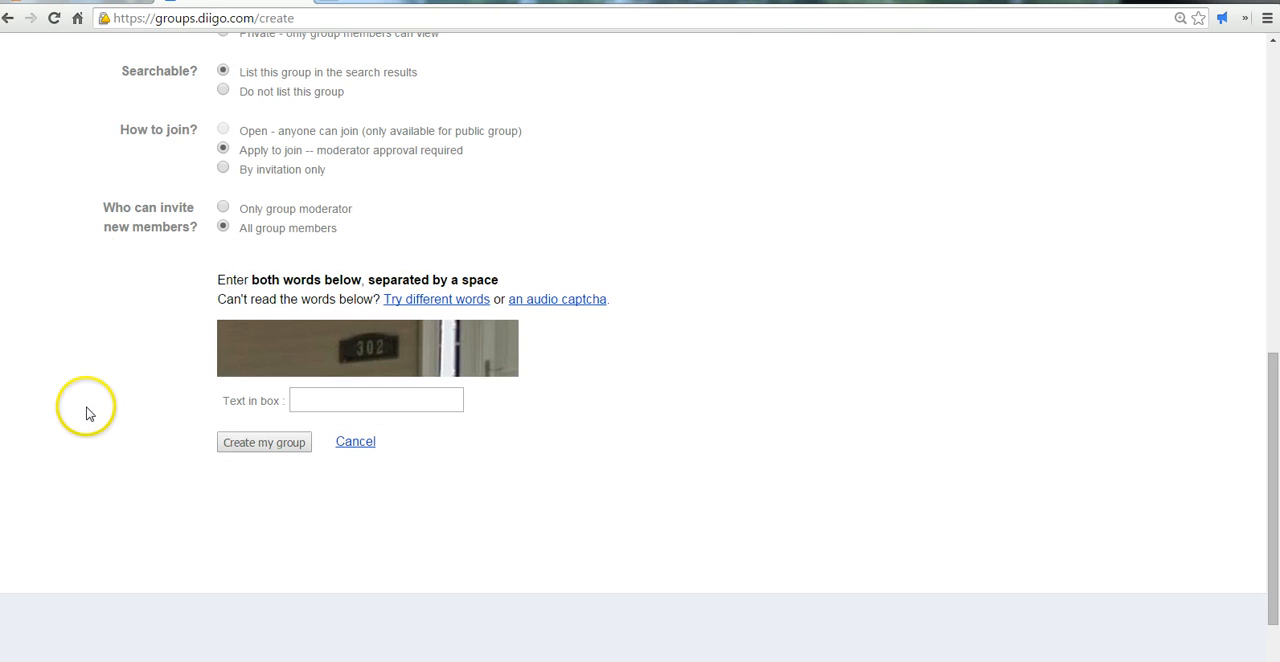
{"action": "mouse_move", "coordinate": [202, 204]}
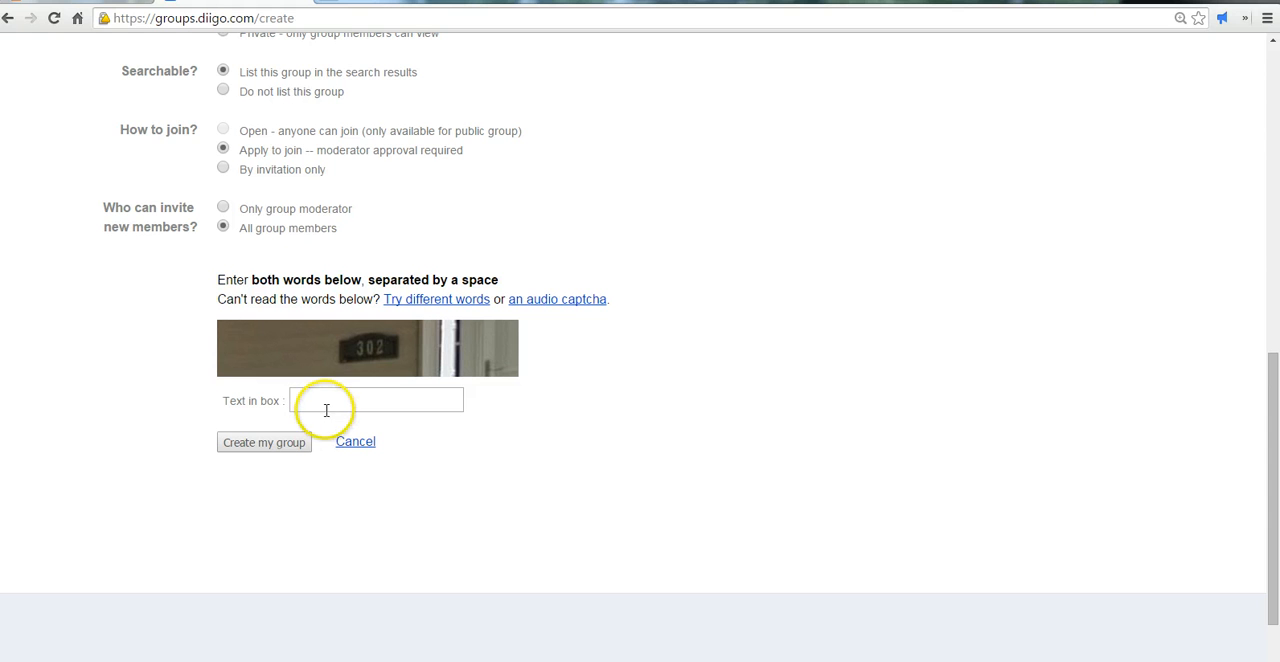
{"action": "type", "text": "302"}
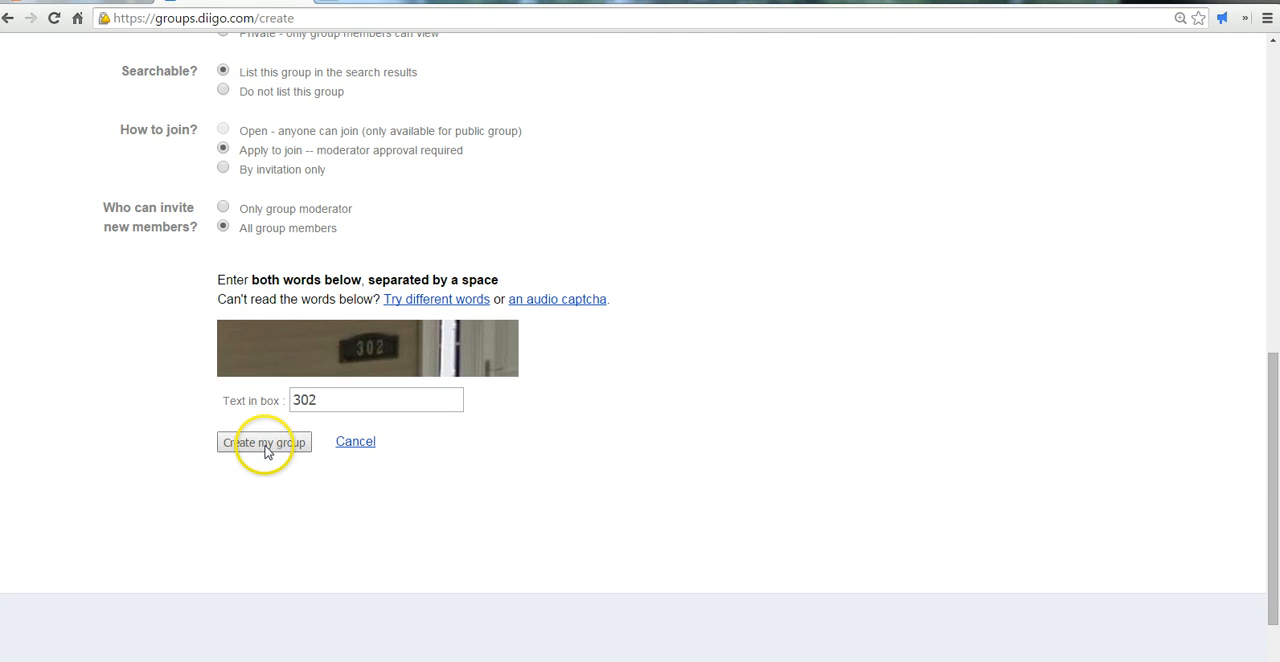
{"action": "left_click", "coordinate": [263, 442]}
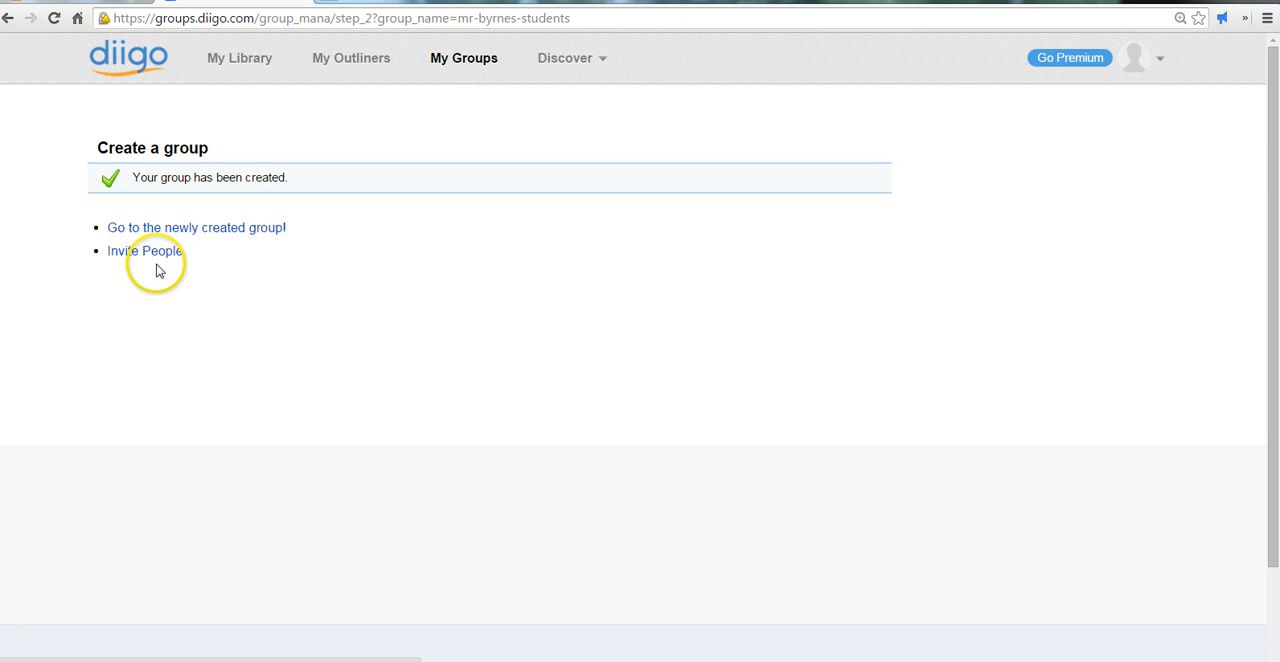
Go to the newly created Mr. Byrne's Students group page.
{"action": "left_click", "coordinate": [196, 227]}
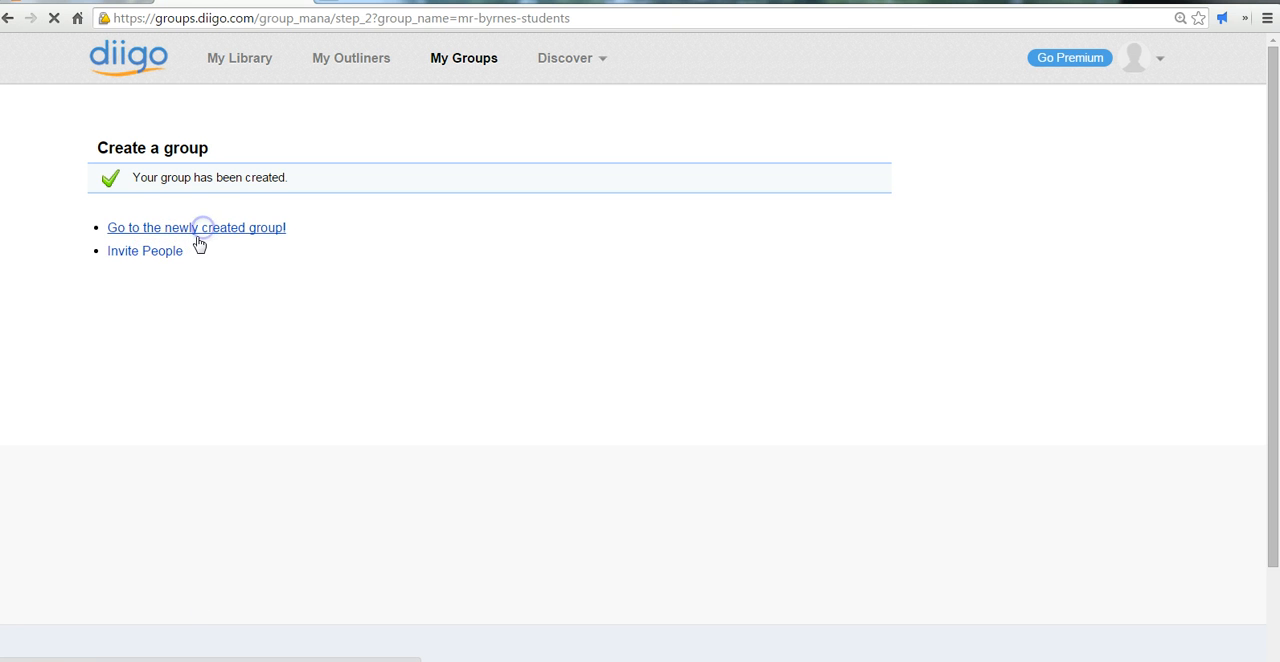
{"action": "left_click", "coordinate": [196, 227]}
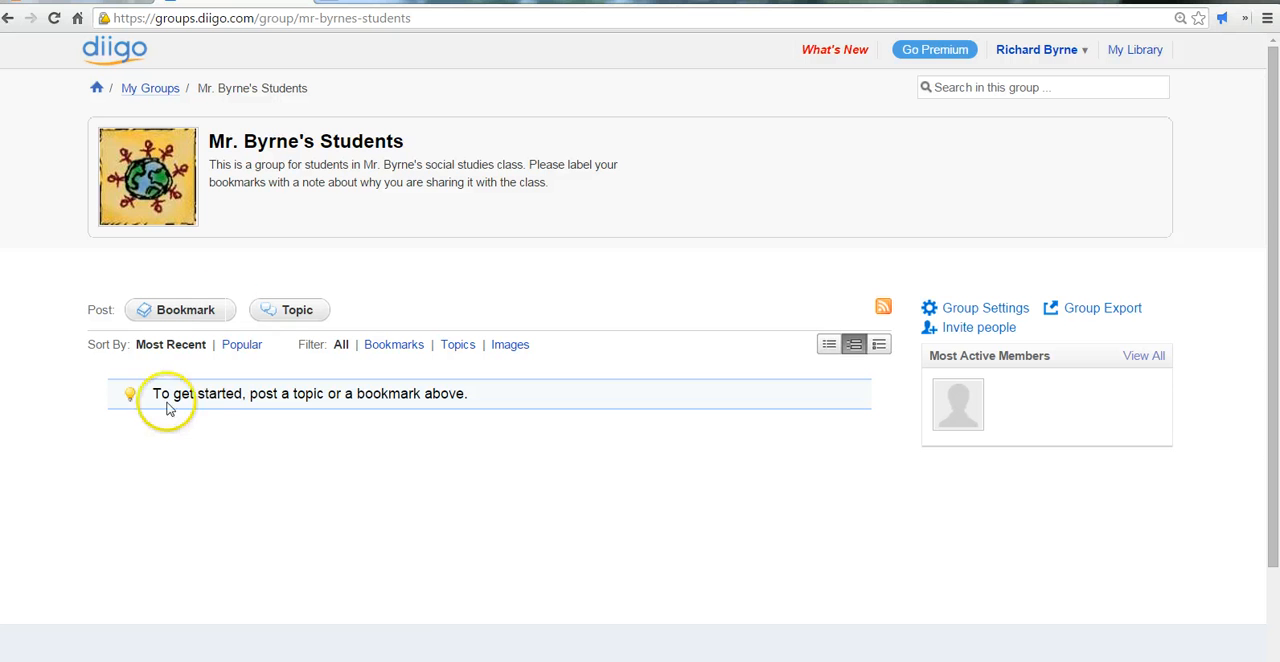
{"action": "mouse_move", "coordinate": [205, 281]}
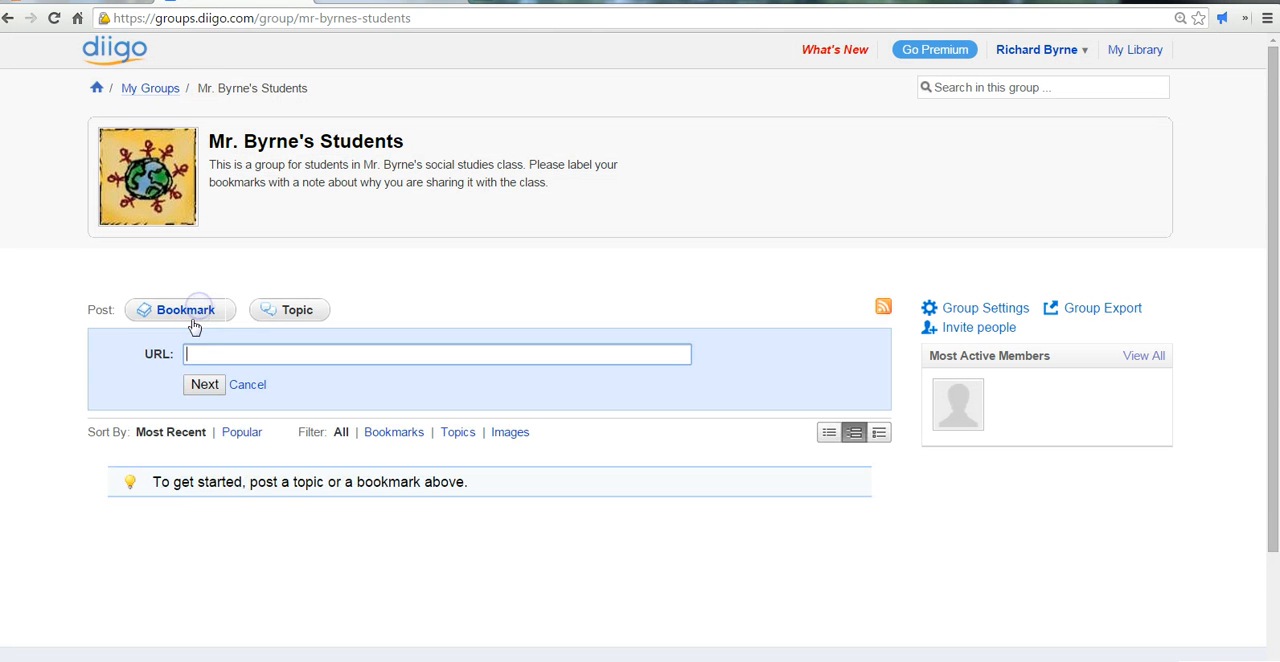
{"action": "type", "text": "http://ipadapps4school.com/"}
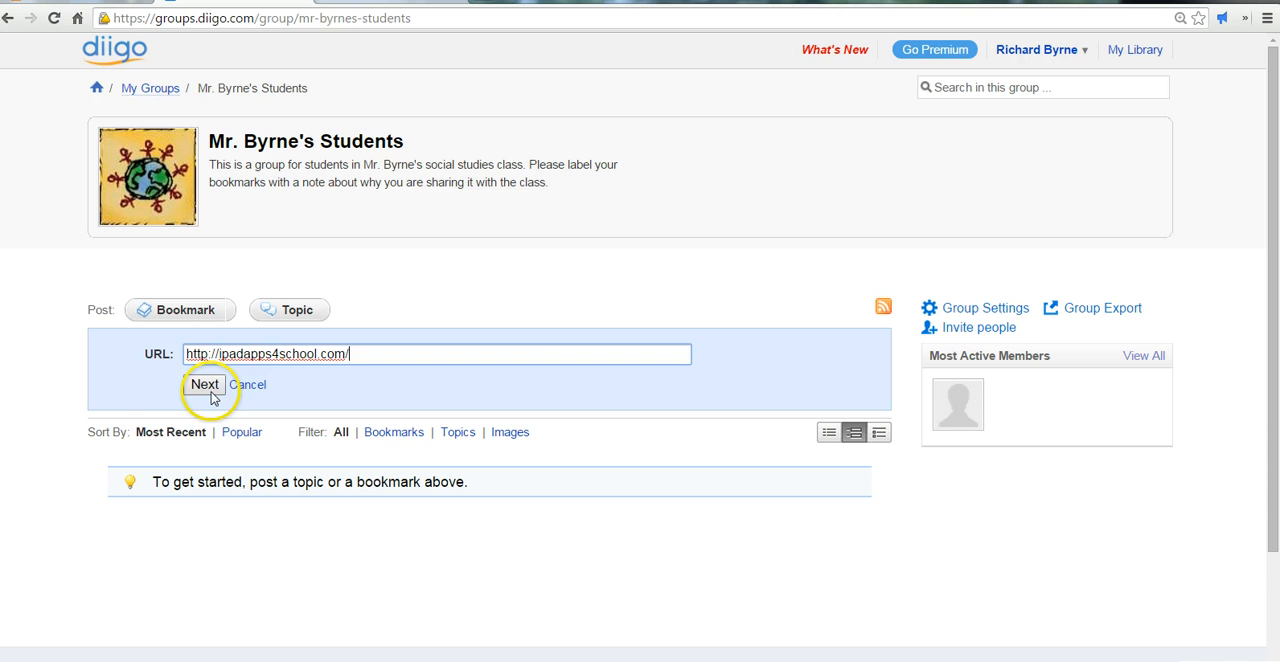
{"action": "left_click", "coordinate": [204, 384]}
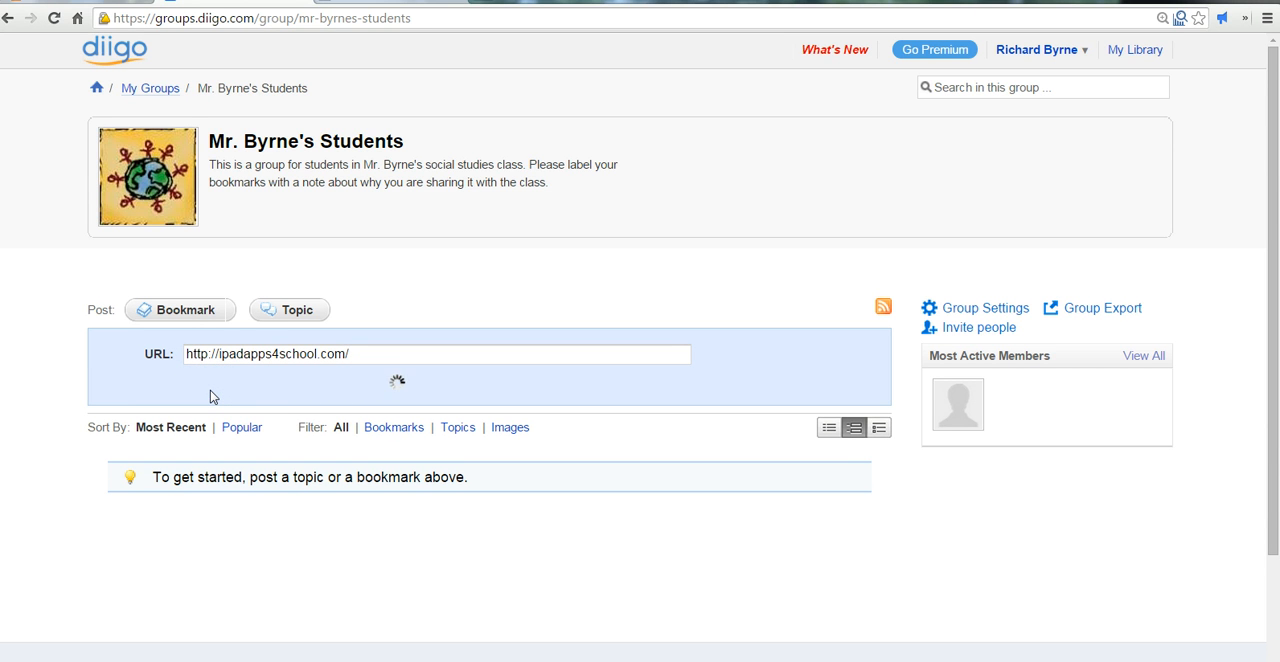
{"action": "left_click", "coordinate": [445, 553]}
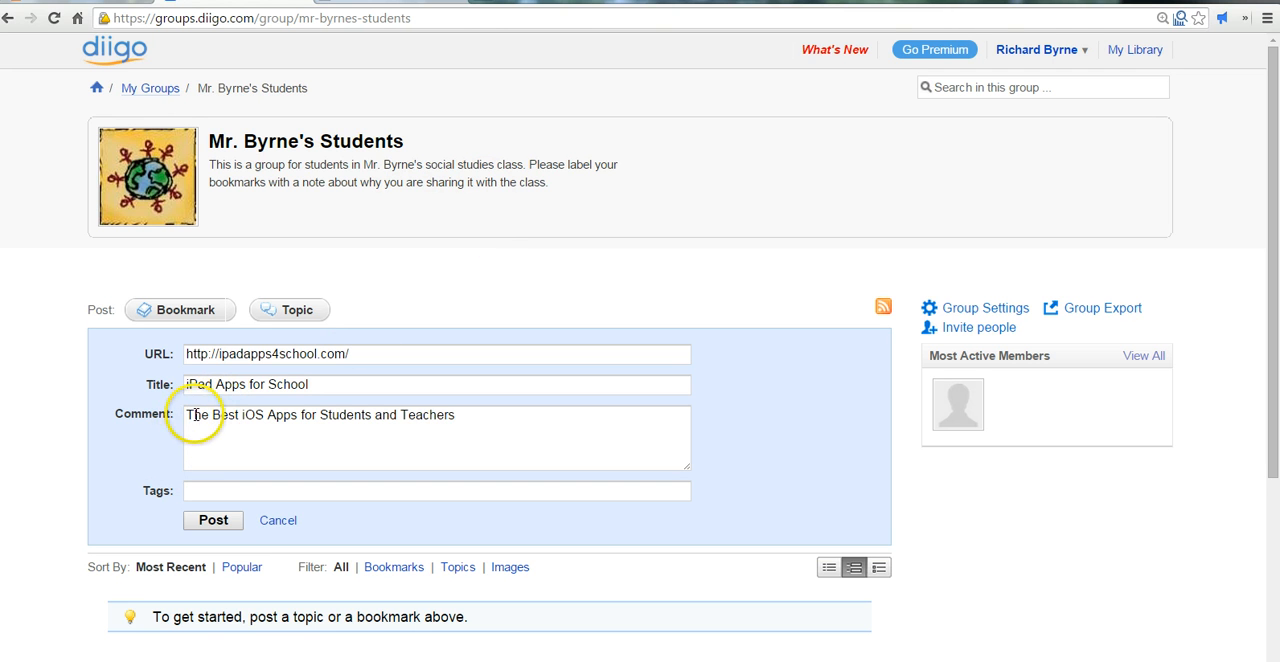
Replace the comment with 'Check here for recommendations on iPad apps.'.
{"action": "triple_click", "coordinate": [320, 414]}
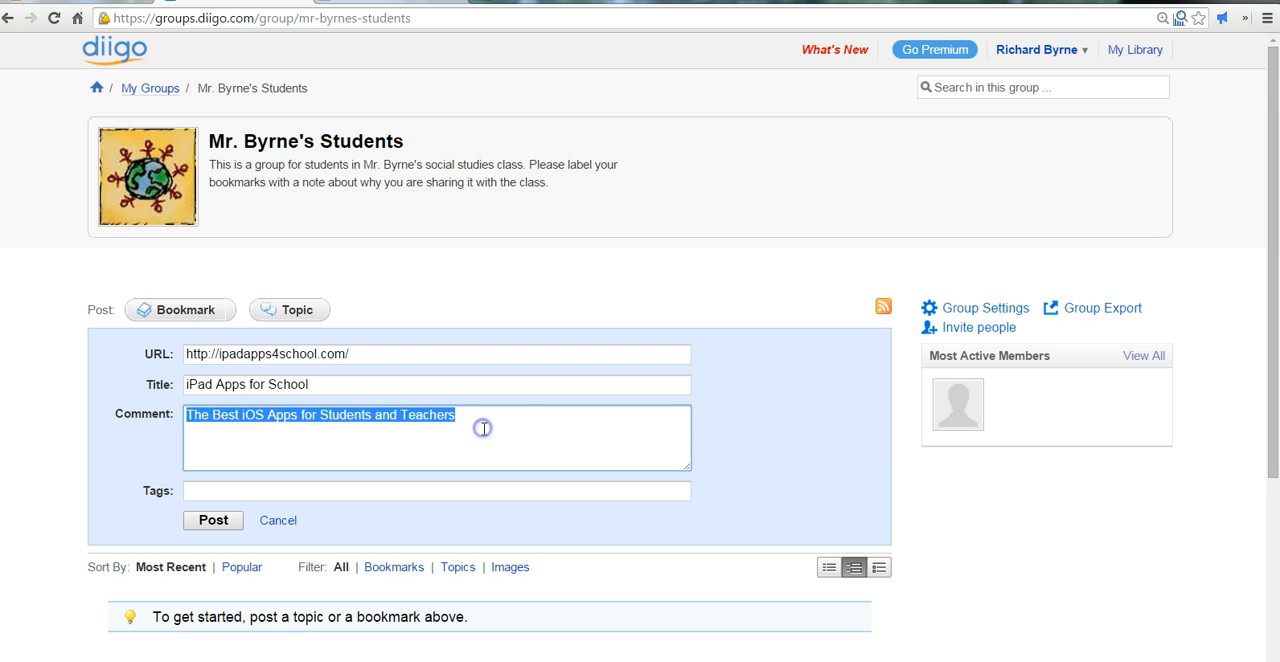
{"action": "type", "text": "Check here for"}
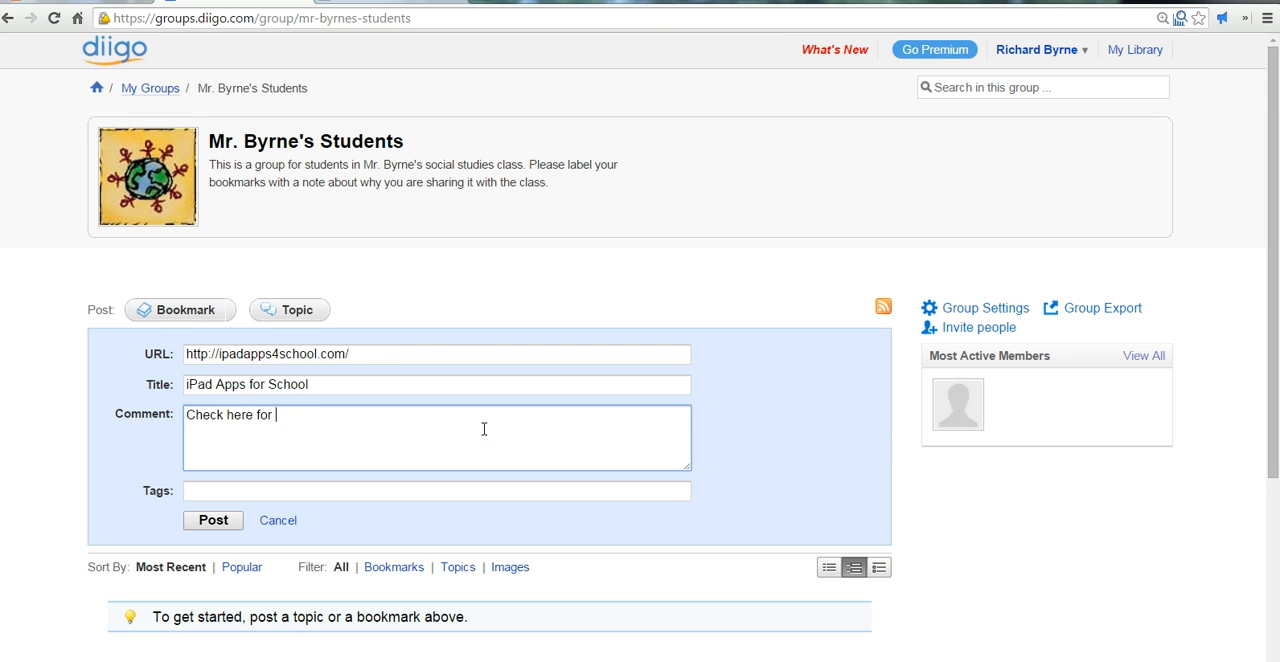
{"action": "type", "text": "recommendation"}
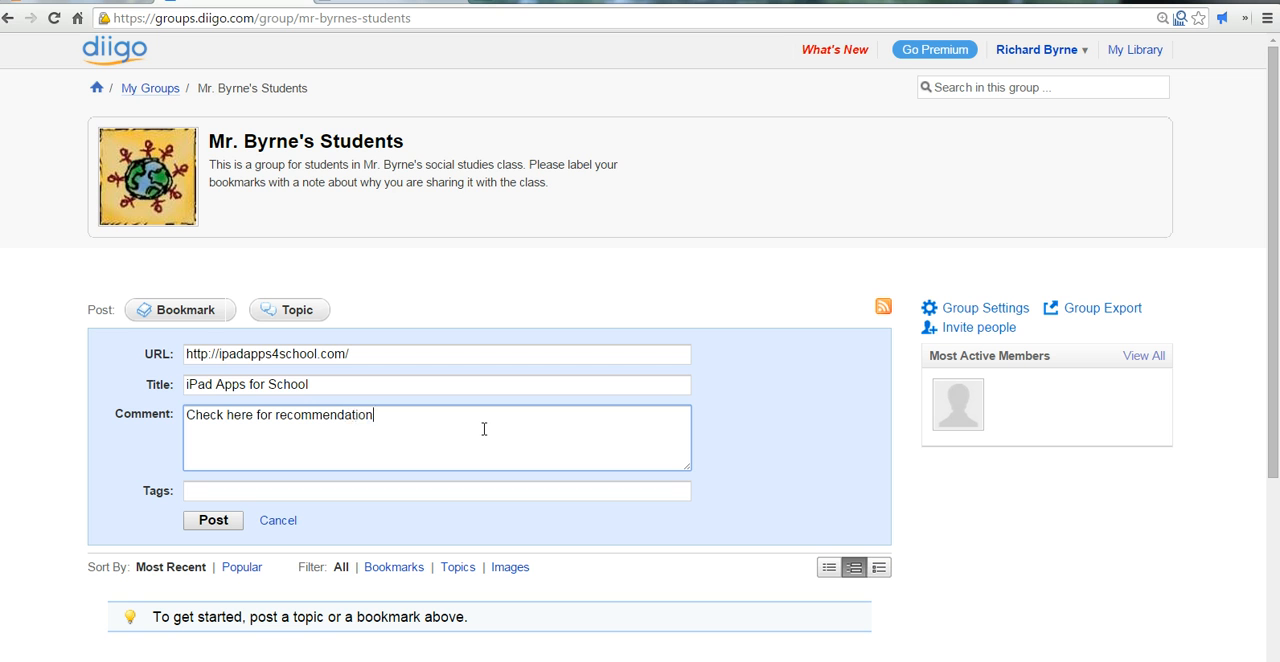
{"action": "type", "text": "s on iPad ap"}
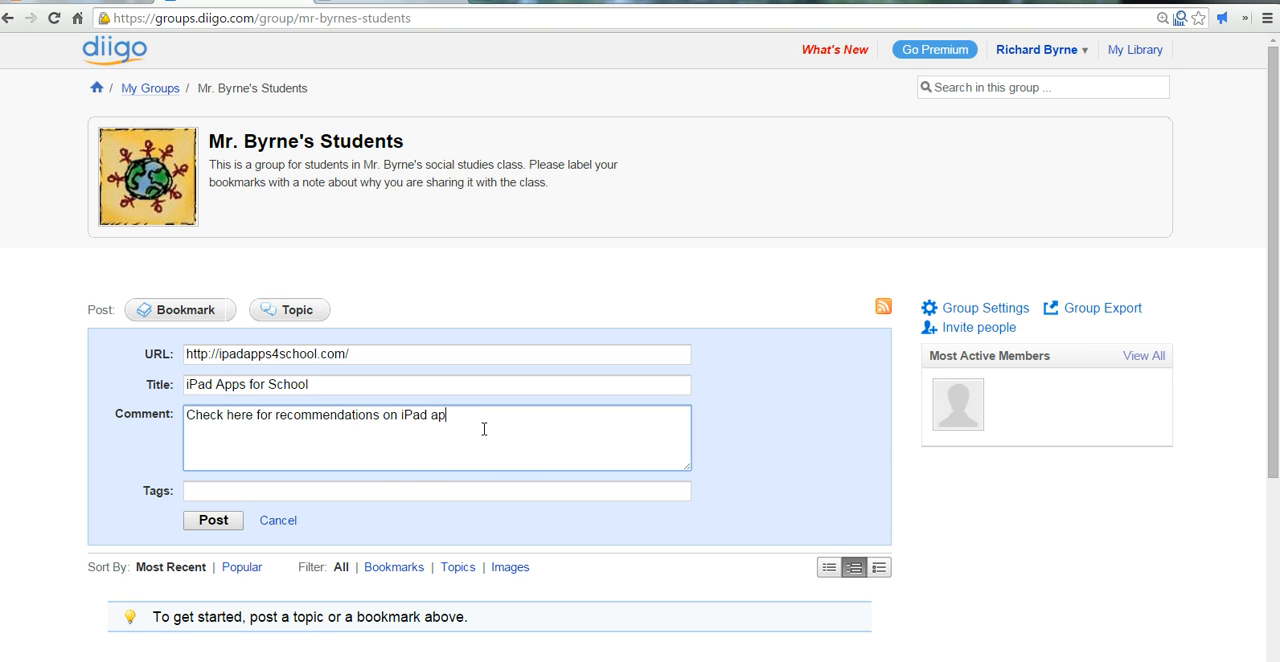
Begin the bookmark's tags with 'ipad,'.
{"action": "left_click", "coordinate": [437, 491]}
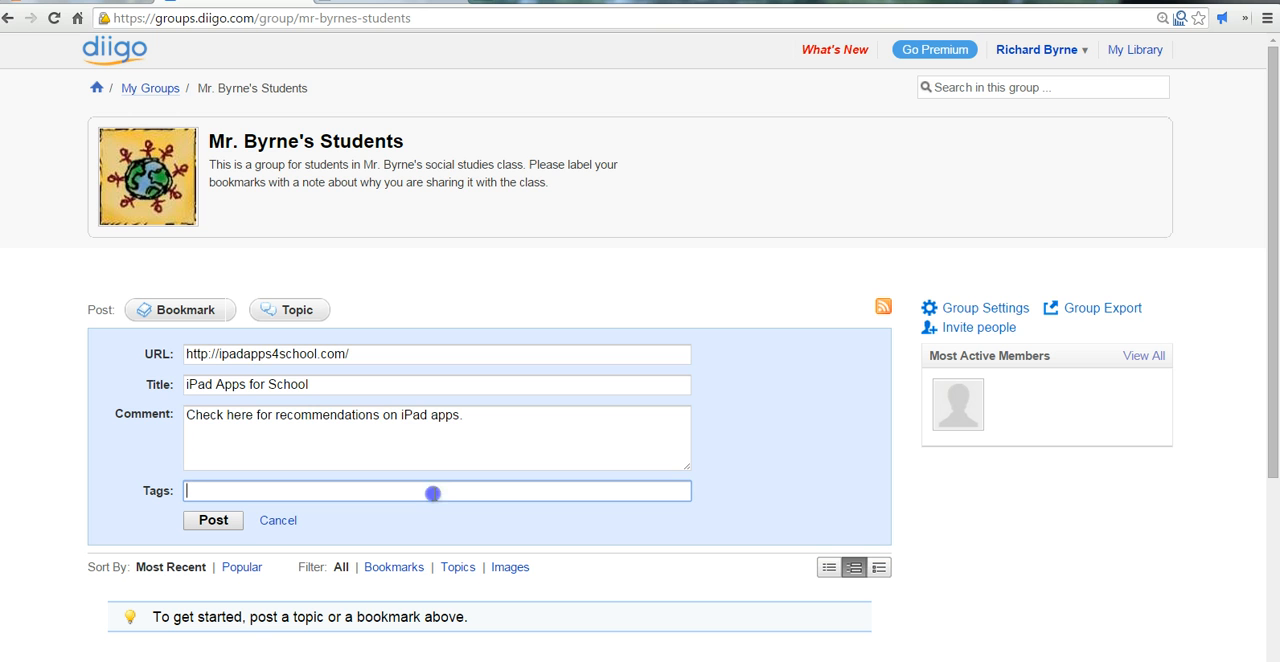
{"action": "type", "text": "ipad"}
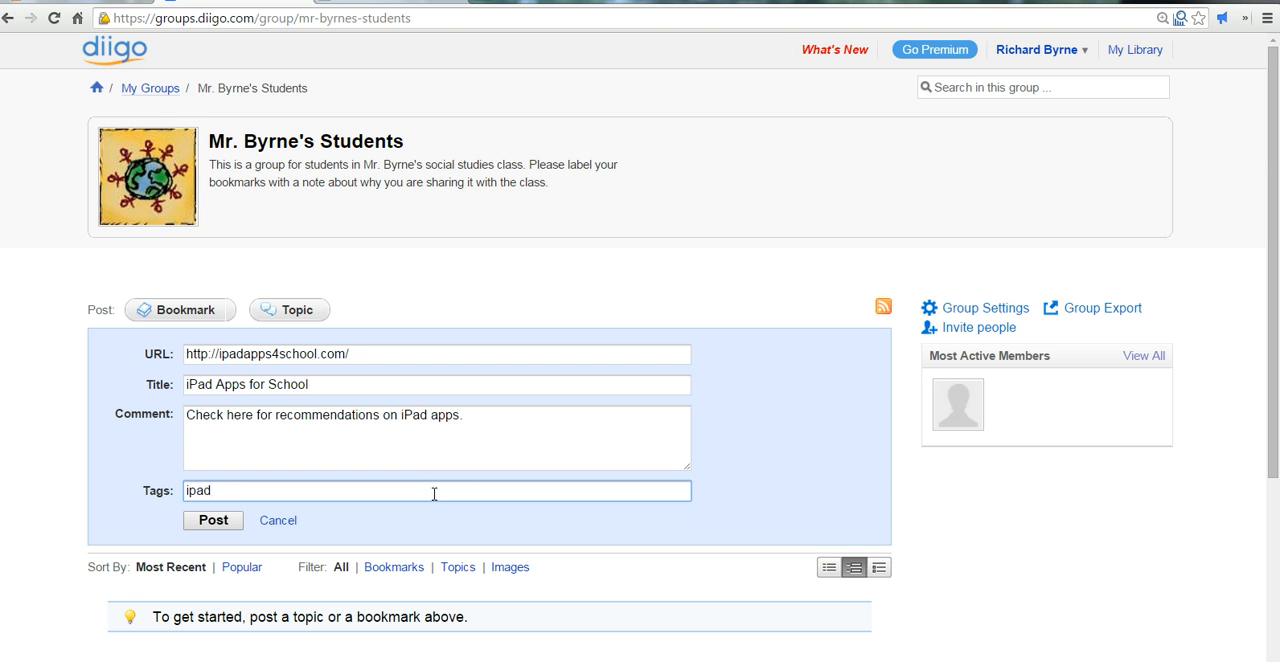
{"action": "type", "text": ","}
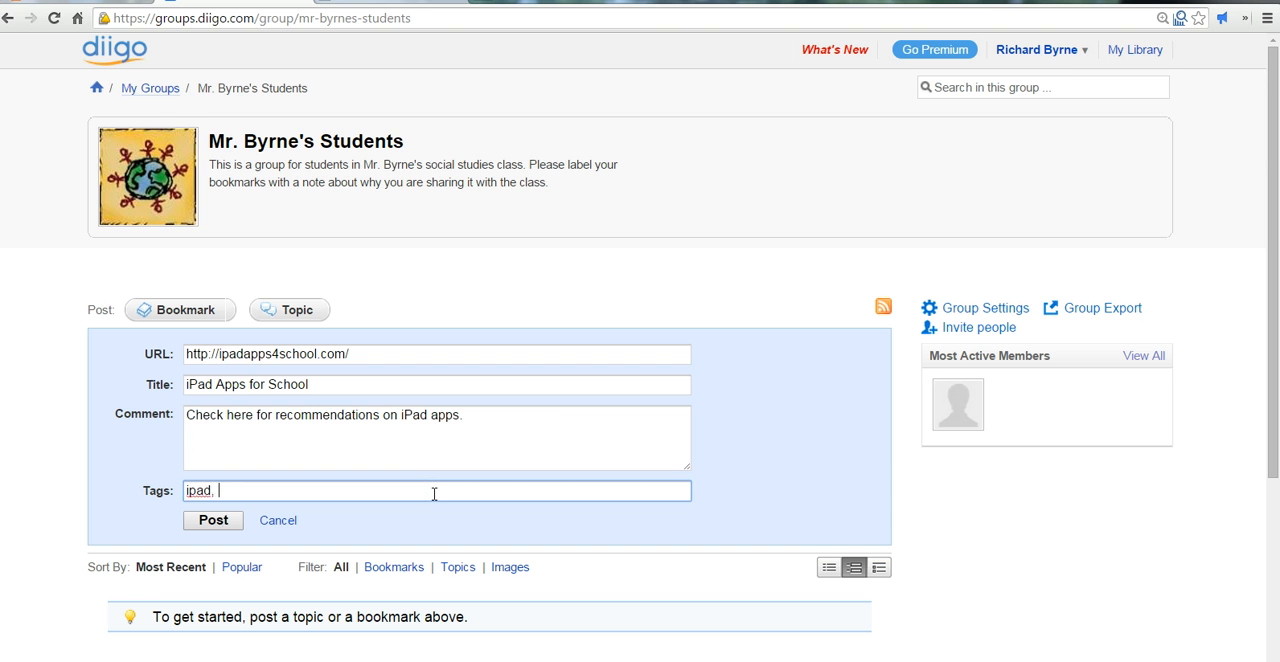